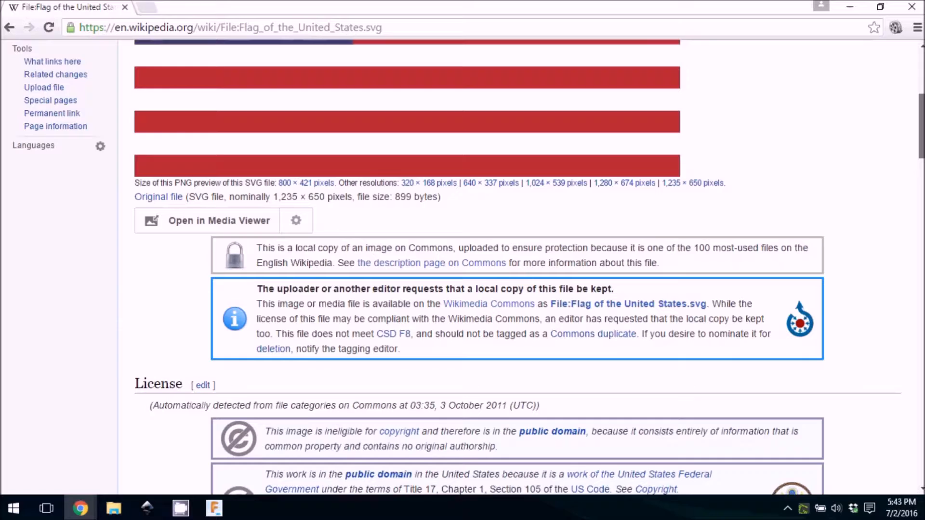
Save the Wikipedia United States flag image as an SVG into Downloads.
{"action": "scroll", "scroll_direction": "down", "scroll_amount": 3}
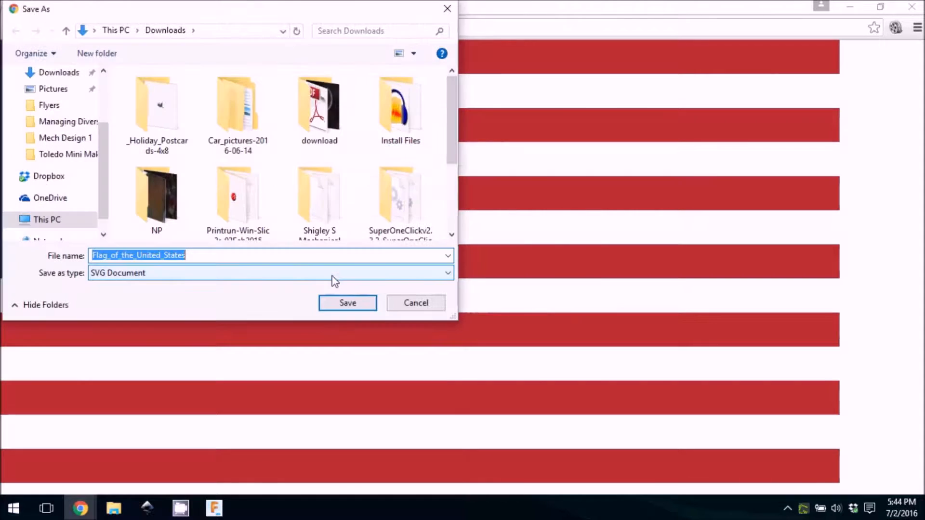
{"action": "left_click", "coordinate": [347, 303]}
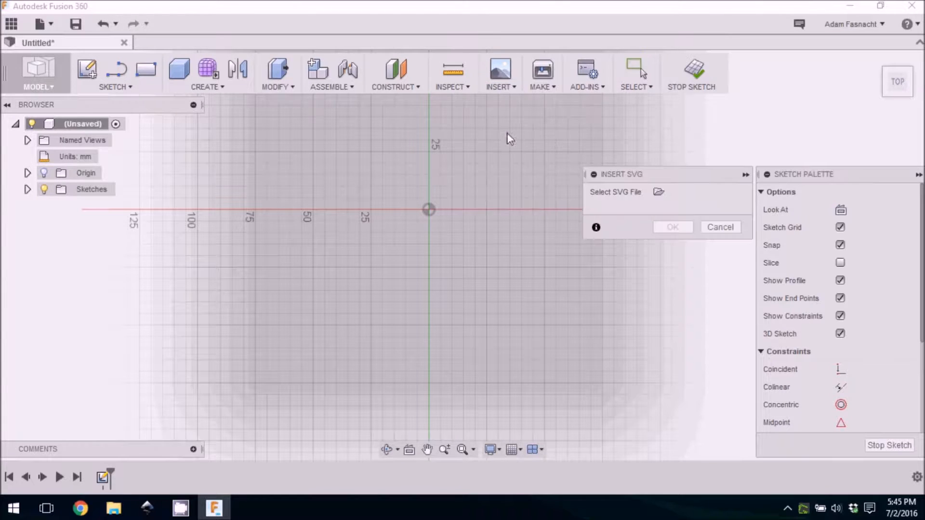
Insert the downloaded flag SVG from Downloads into the sketch.
{"action": "left_click", "coordinate": [659, 192]}
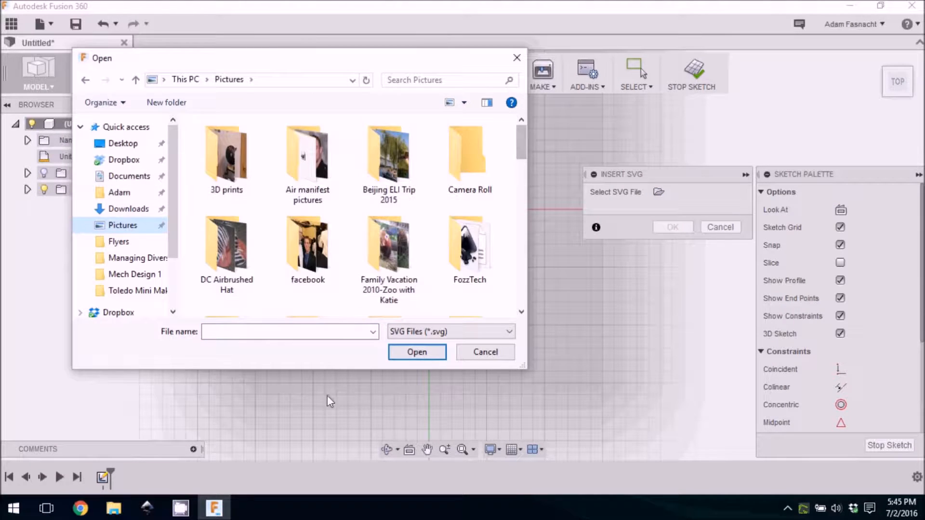
{"action": "left_click", "coordinate": [416, 352]}
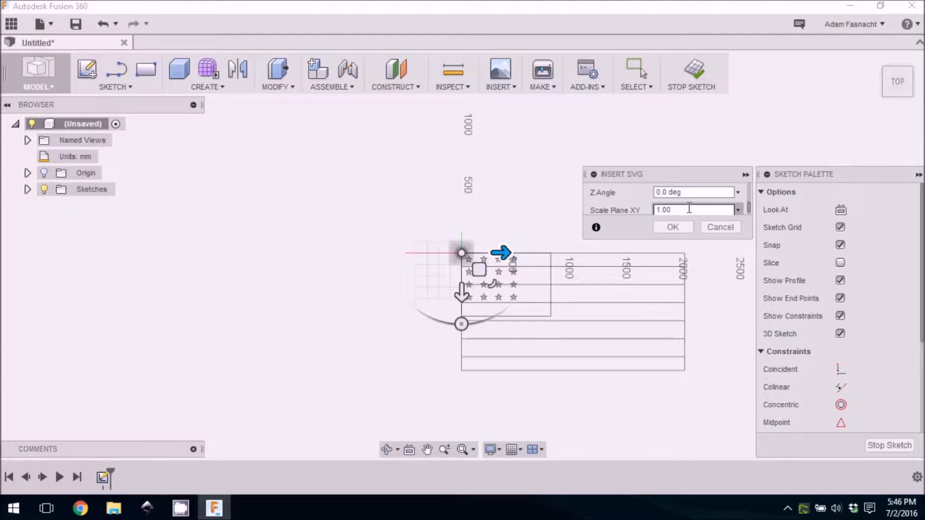
Scale the inserted flag SVG to 0.075 in the XY plane.
{"action": "type", "text": ".80"}
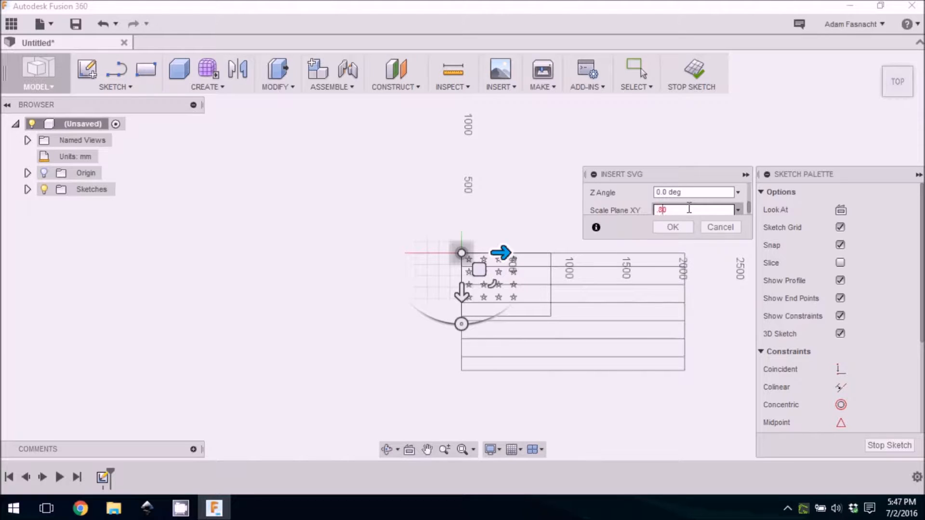
{"action": "type", "text": ".08"}
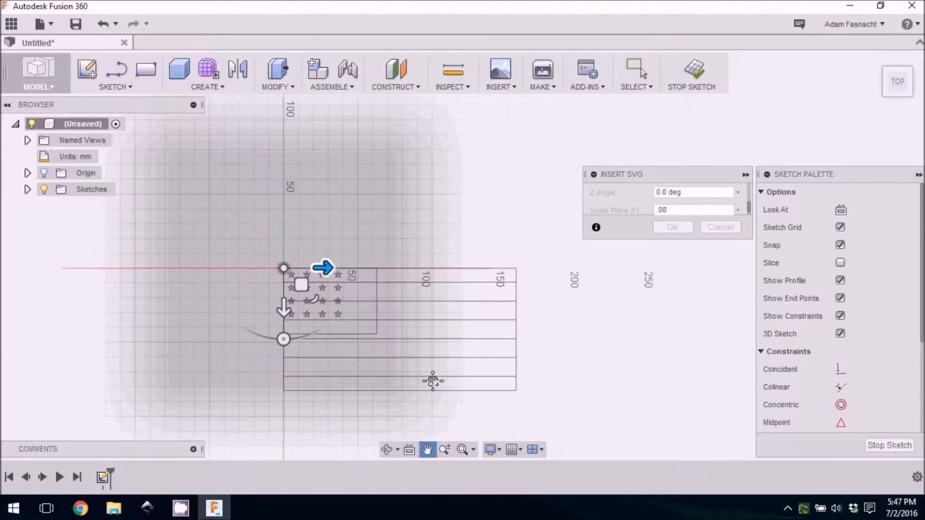
{"action": "type", "text": ".075"}
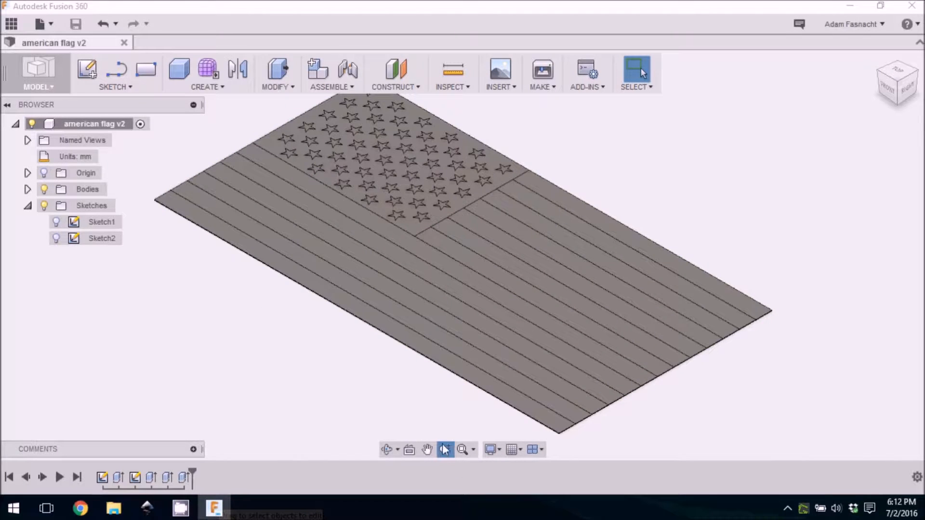
{"action": "scroll", "scroll_direction": "down", "scroll_amount": 3}
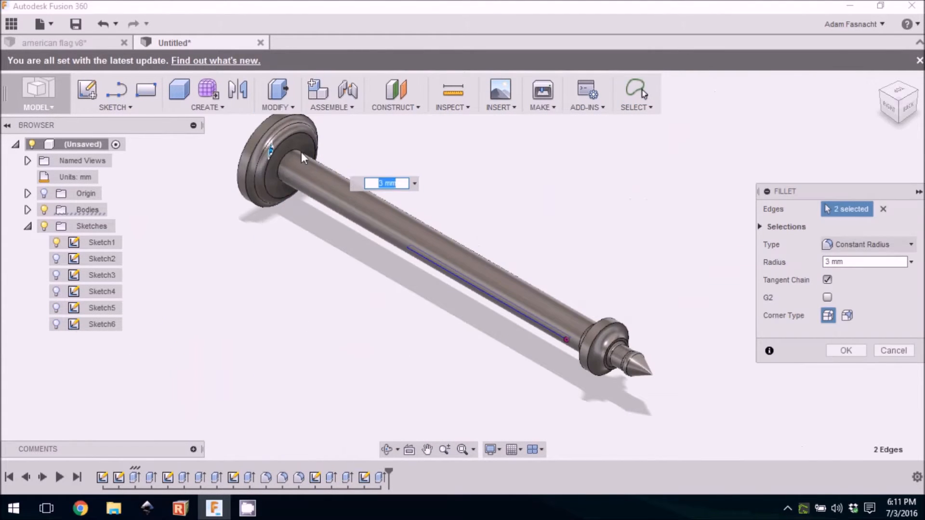
Apply a 3 mm fillet to the two selected flagpole edges.
{"action": "left_click", "coordinate": [845, 350]}
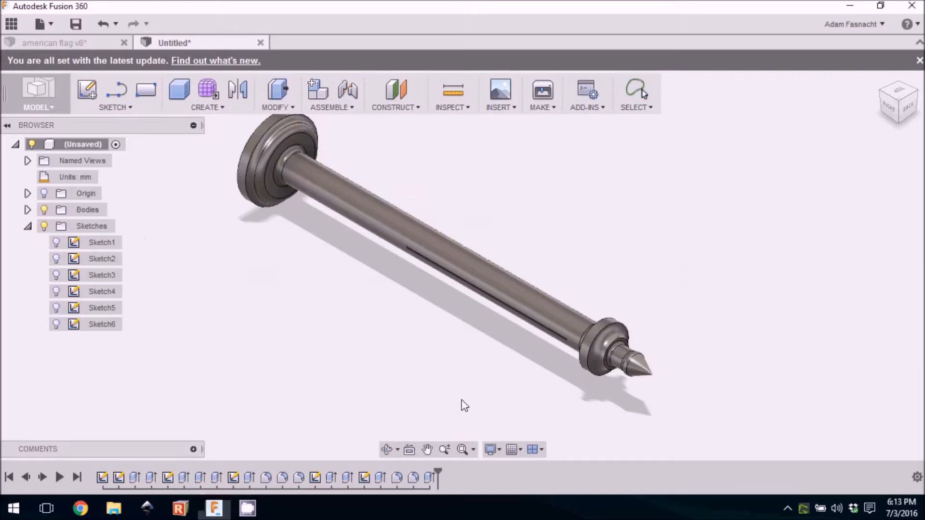